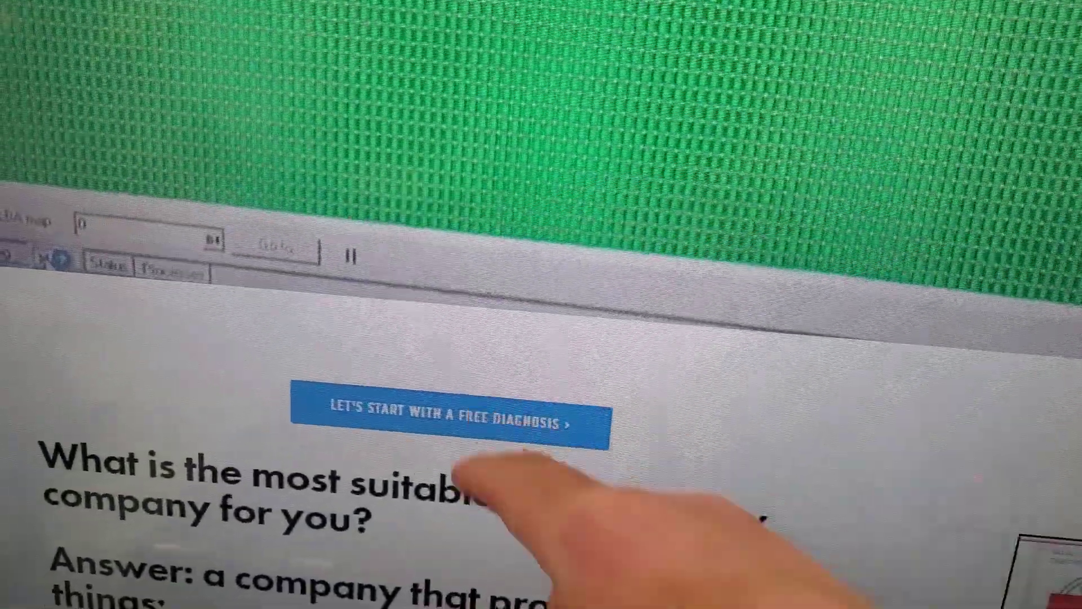
- Start the free diagnosis request and scroll to its agreement checkbox and Send button
left_click(449, 418)
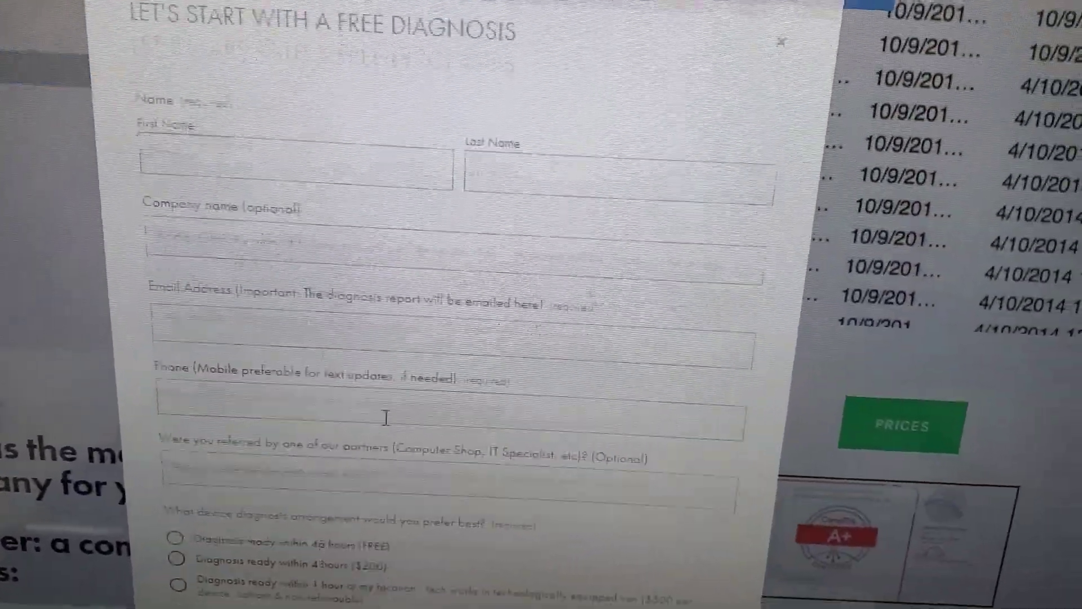
scroll("down", 3)
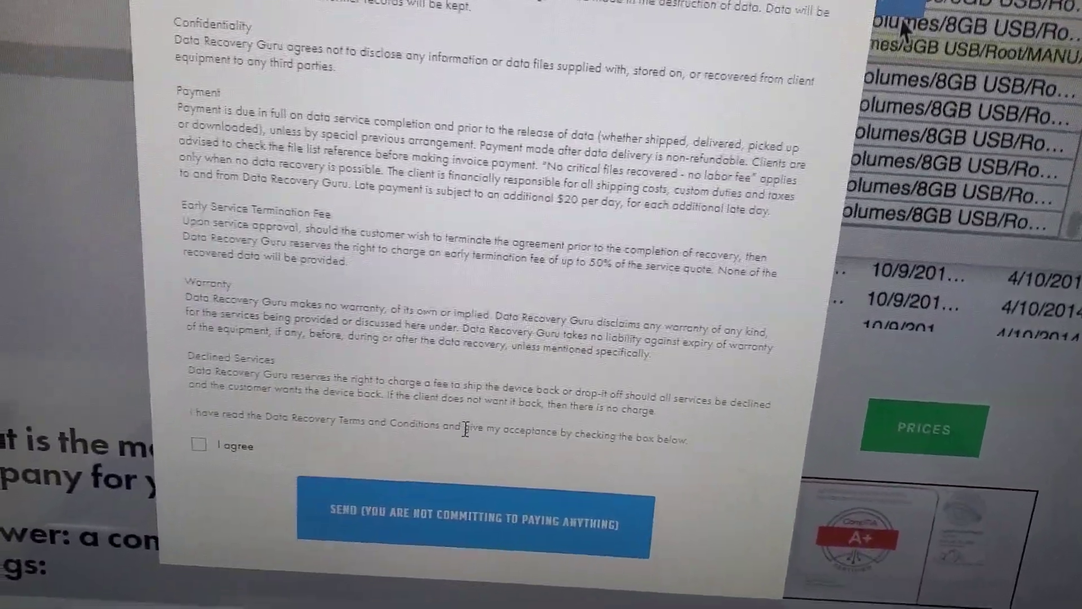